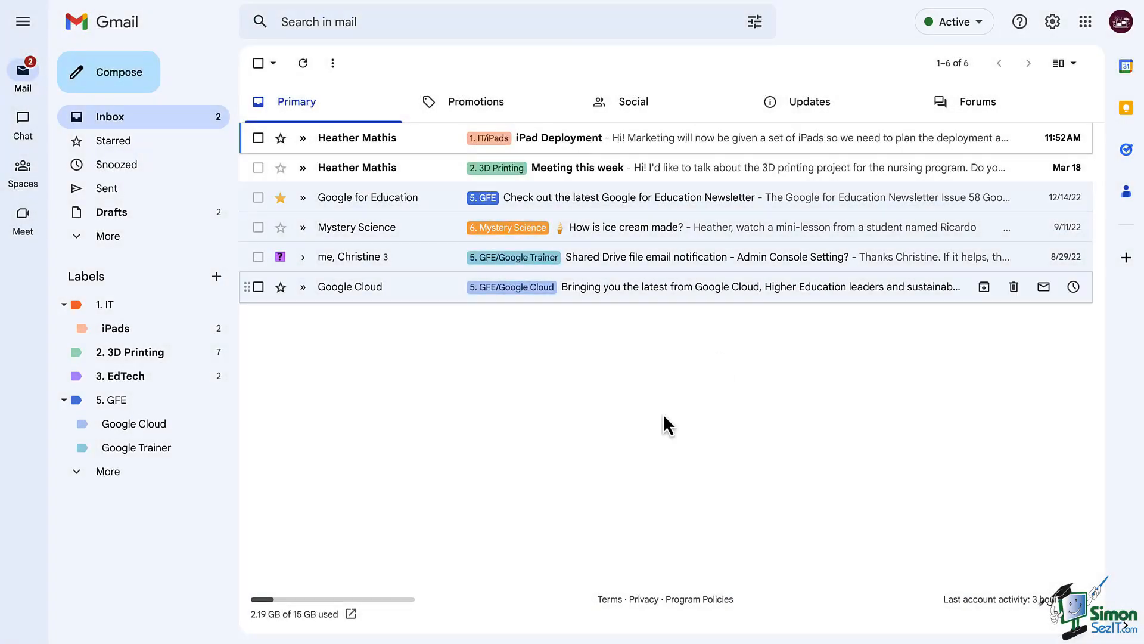
{"action": "mouse_move", "coordinate": [664, 425]}
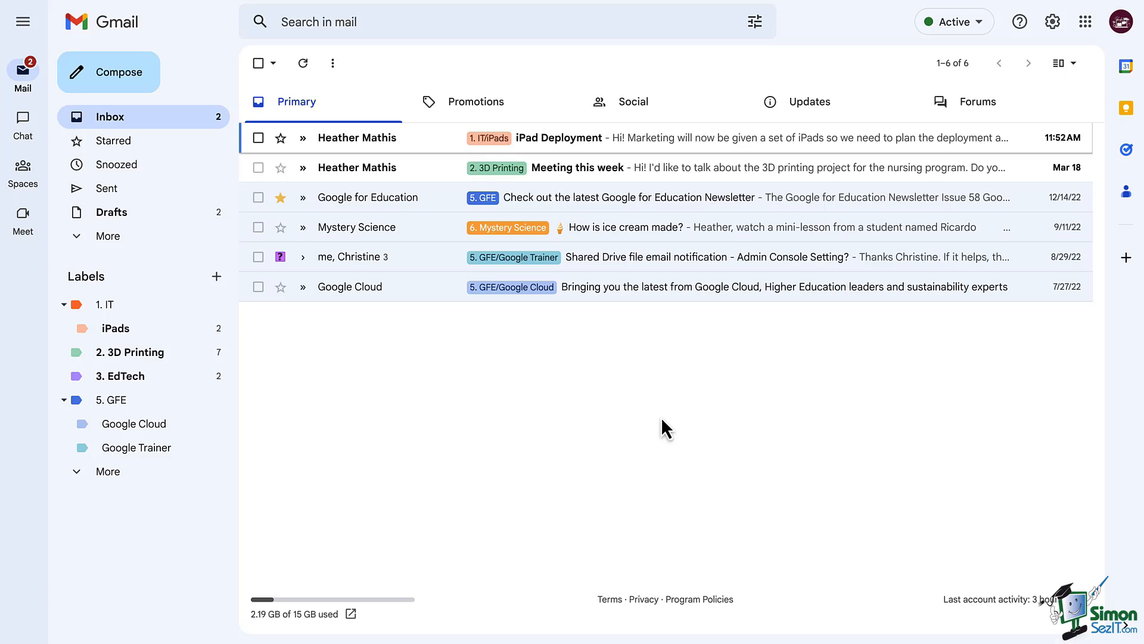
{"action": "mouse_move", "coordinate": [397, 55]}
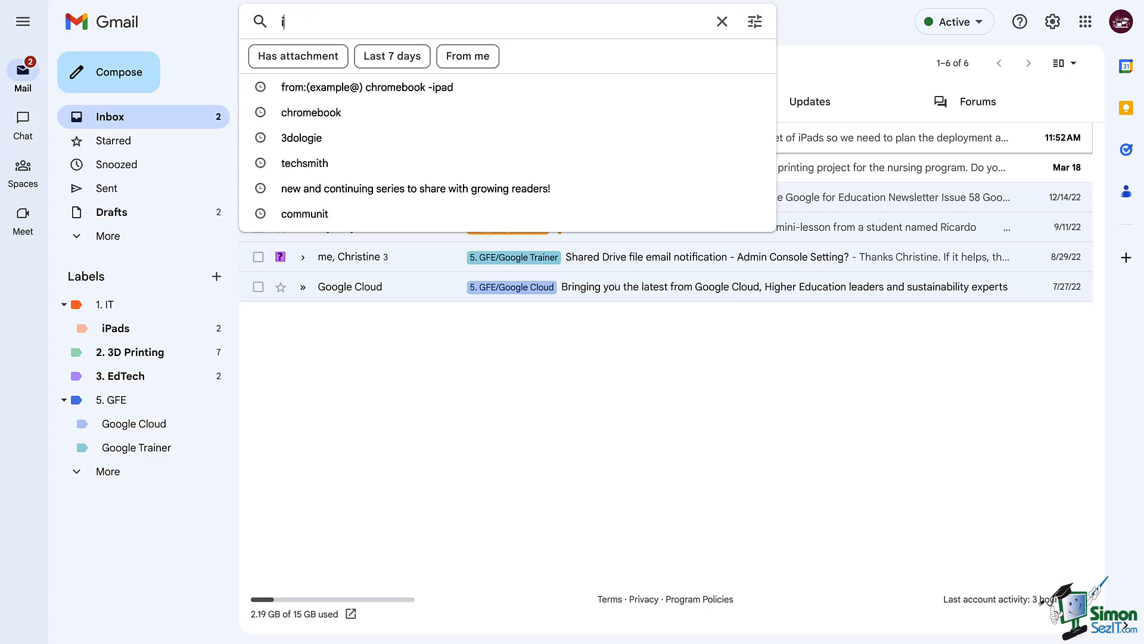
Search Gmail for "ipad" so matching emails like iPad Deployment are suggested.
{"action": "type", "text": "pad"}
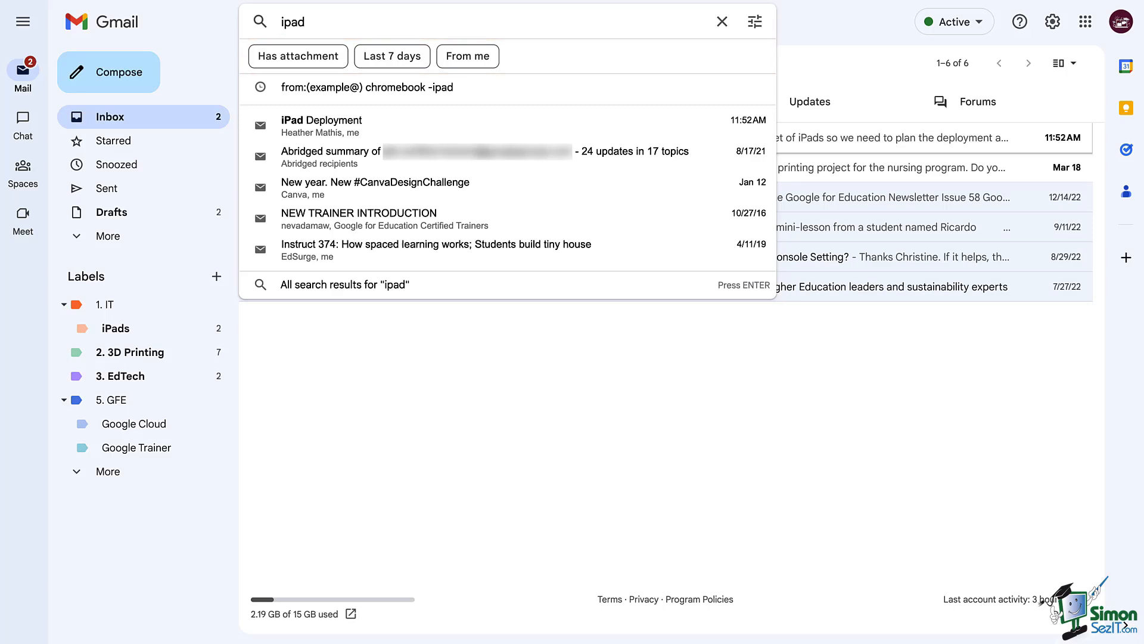
{"action": "mouse_move", "coordinate": [373, 36]}
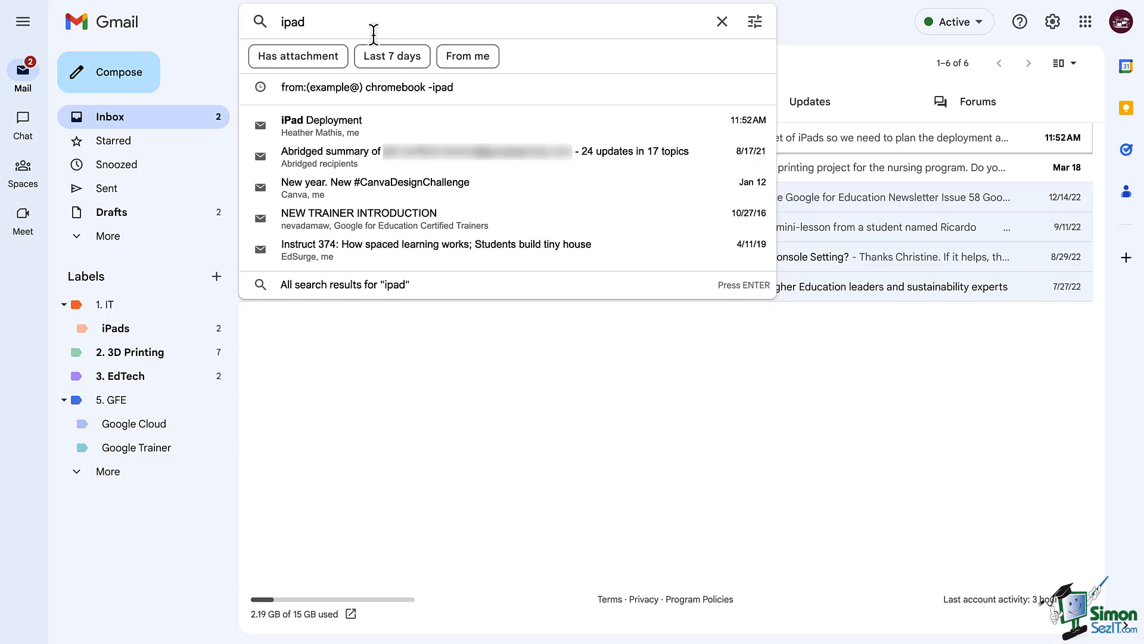
{"action": "mouse_move", "coordinate": [754, 21]}
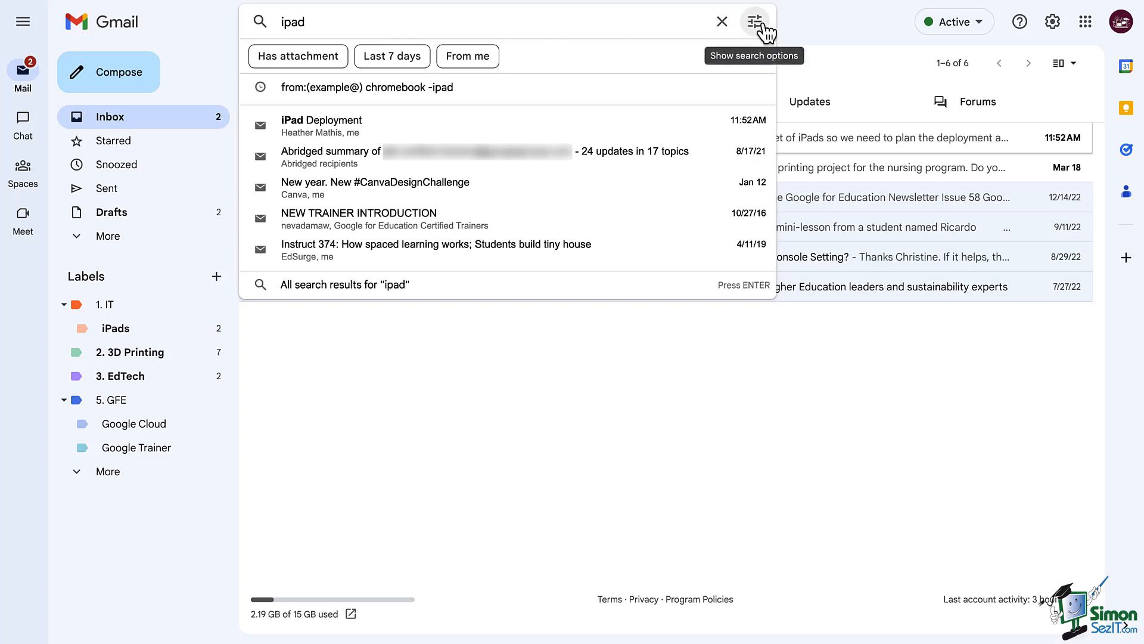
Bring up the advanced search options for the ipad query.
{"action": "left_click", "coordinate": [754, 21]}
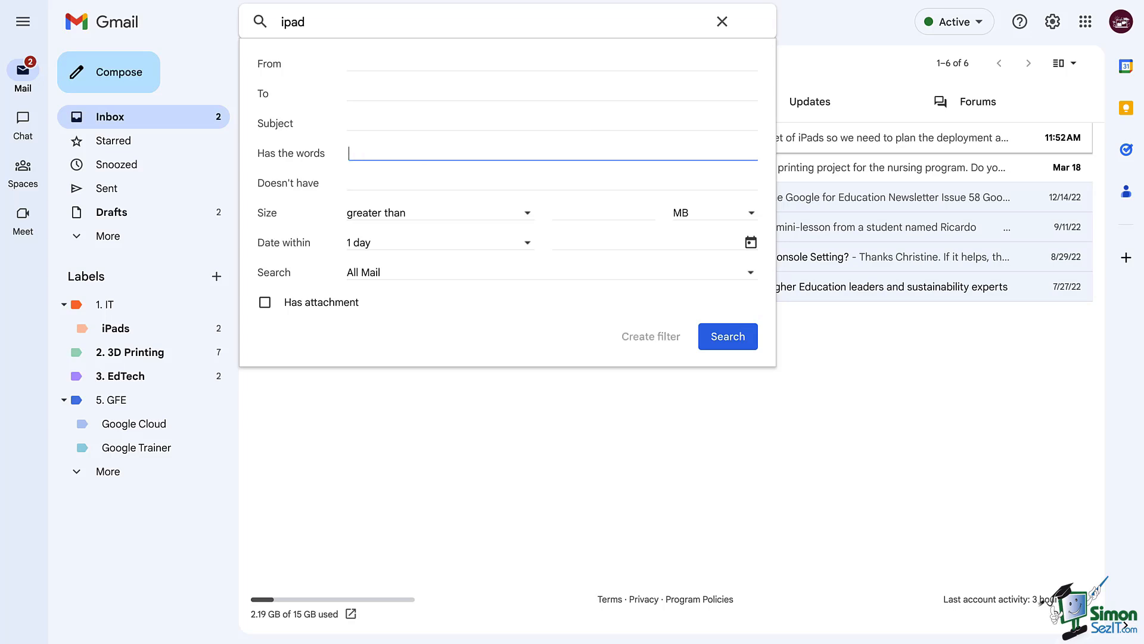
Require the word "chromebook", exclude "iPad", and set the search date to 2022/12/01.
{"action": "type", "text": "chromebook"}
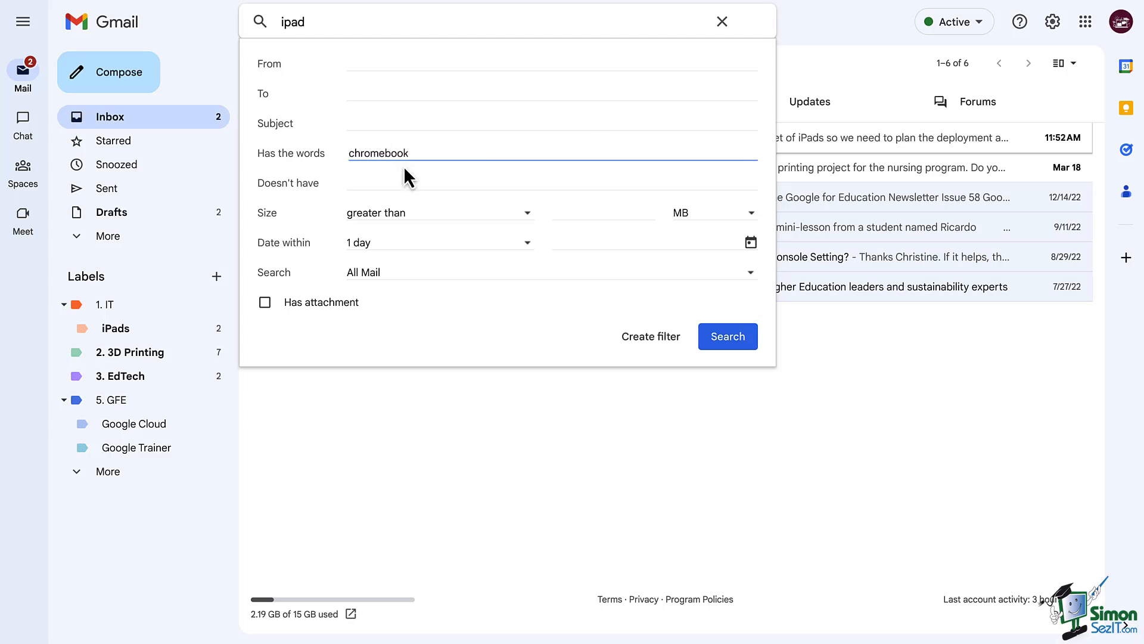
{"action": "type", "text": "iPad"}
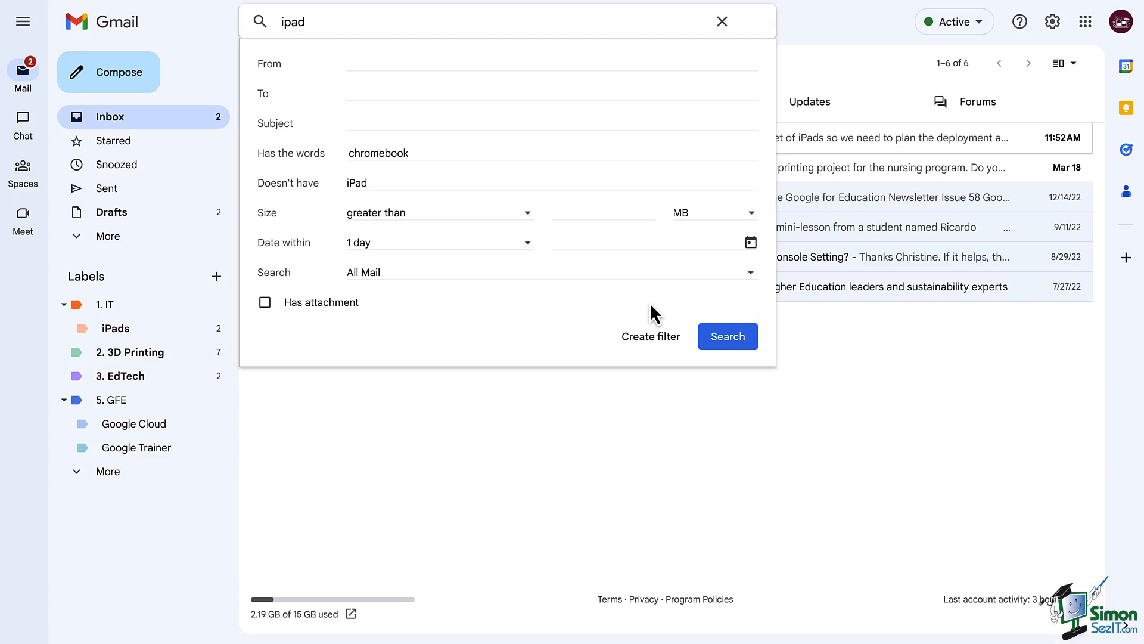
{"action": "mouse_move", "coordinate": [688, 316]}
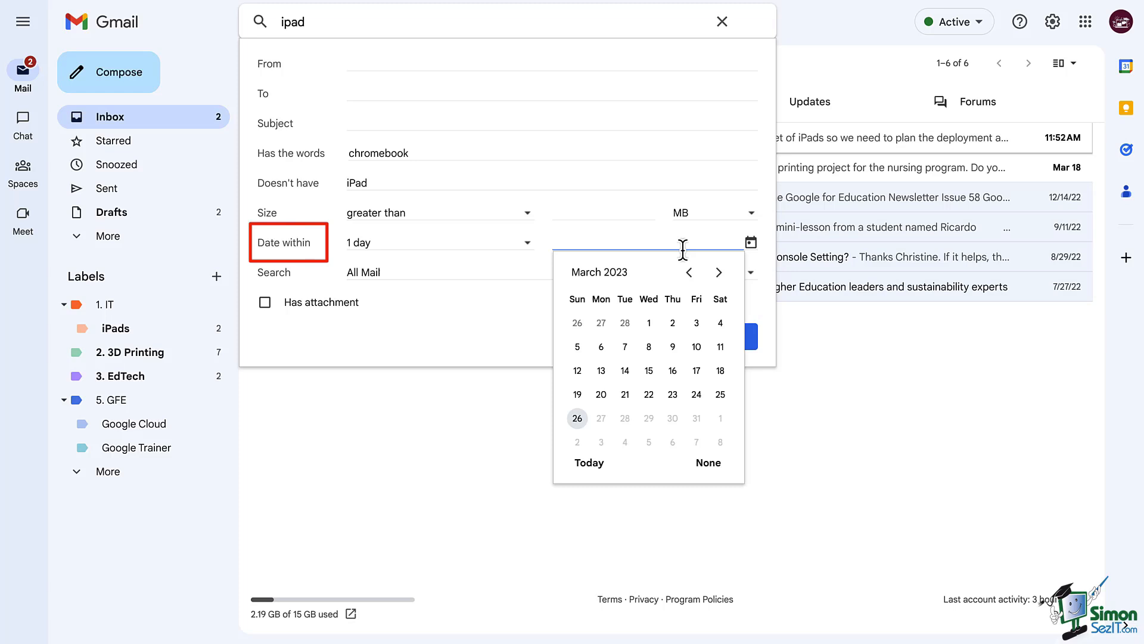
{"action": "left_click", "coordinate": [686, 271]}
{"action": "type", "text": "2022/12/01"}
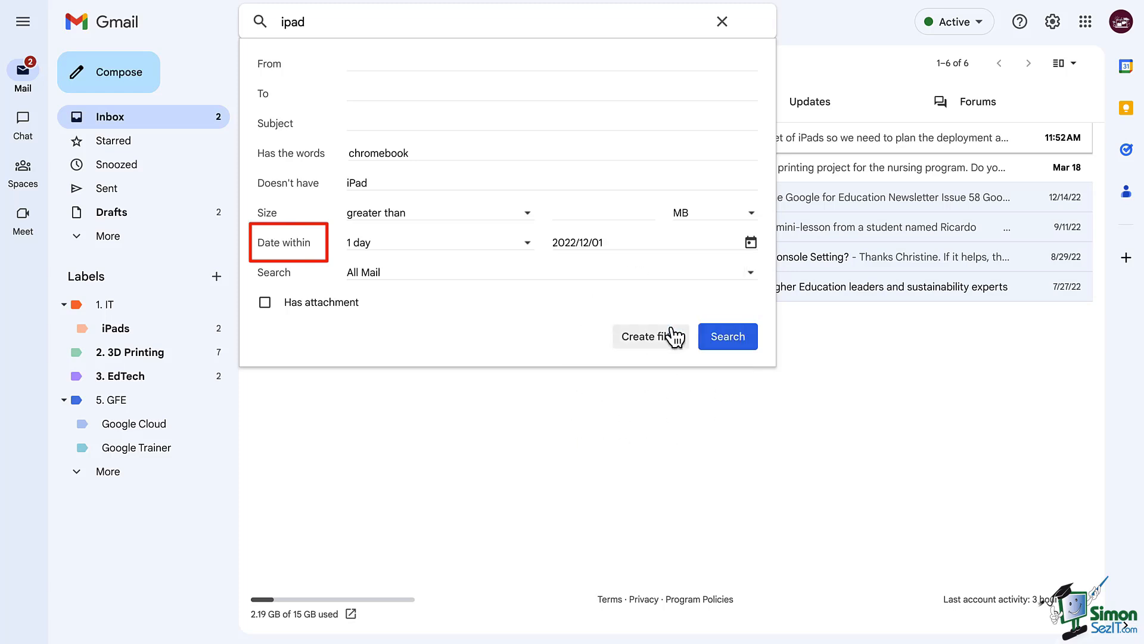
Widen the date range to within 1 month of 2022/12/01.
{"action": "left_click", "coordinate": [439, 242]}
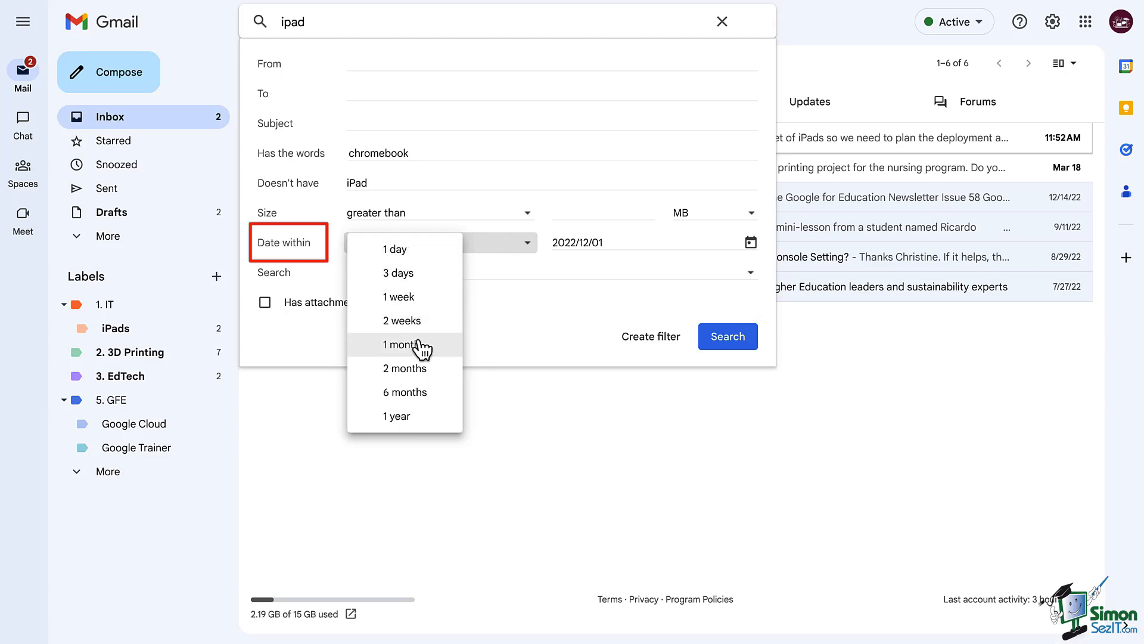
{"action": "left_click", "coordinate": [404, 345]}
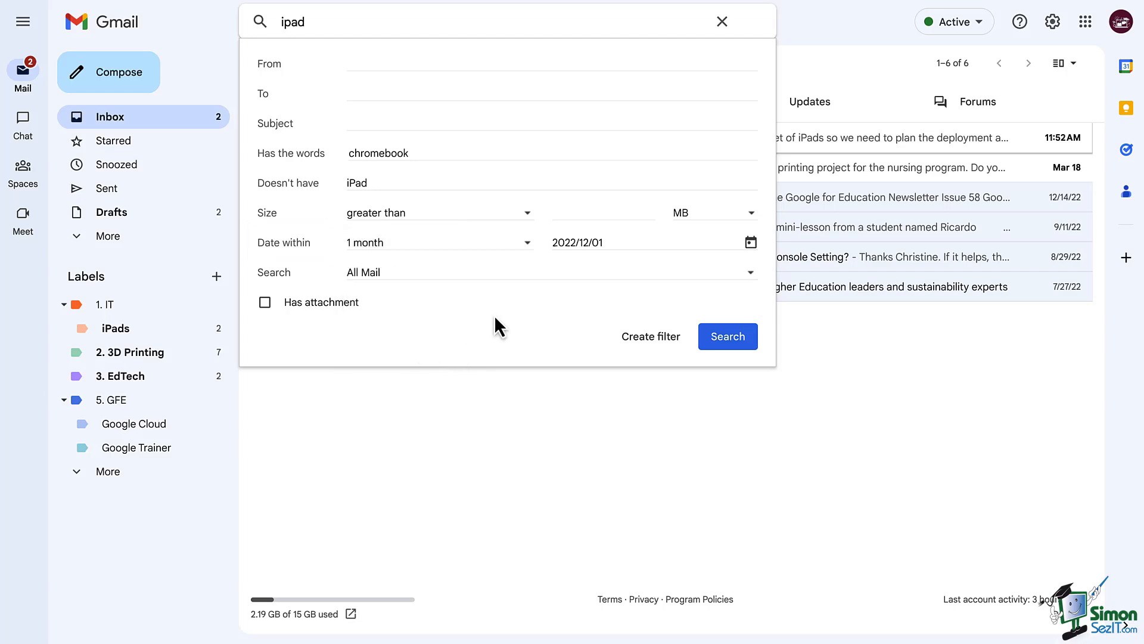
{"action": "mouse_move", "coordinate": [518, 281]}
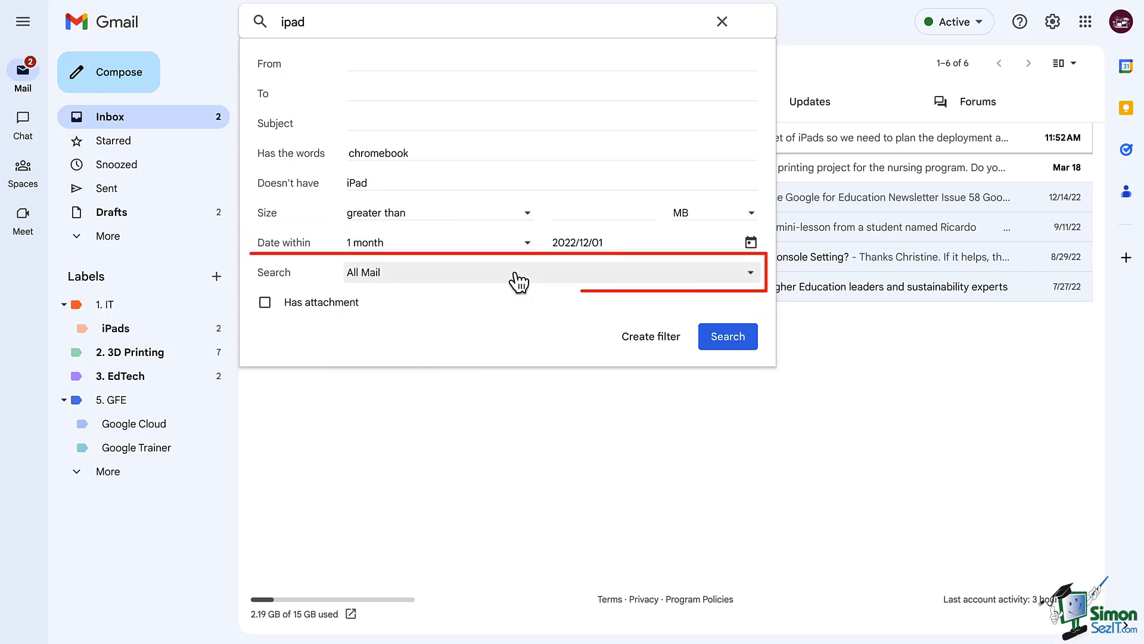
{"action": "mouse_move", "coordinate": [518, 277]}
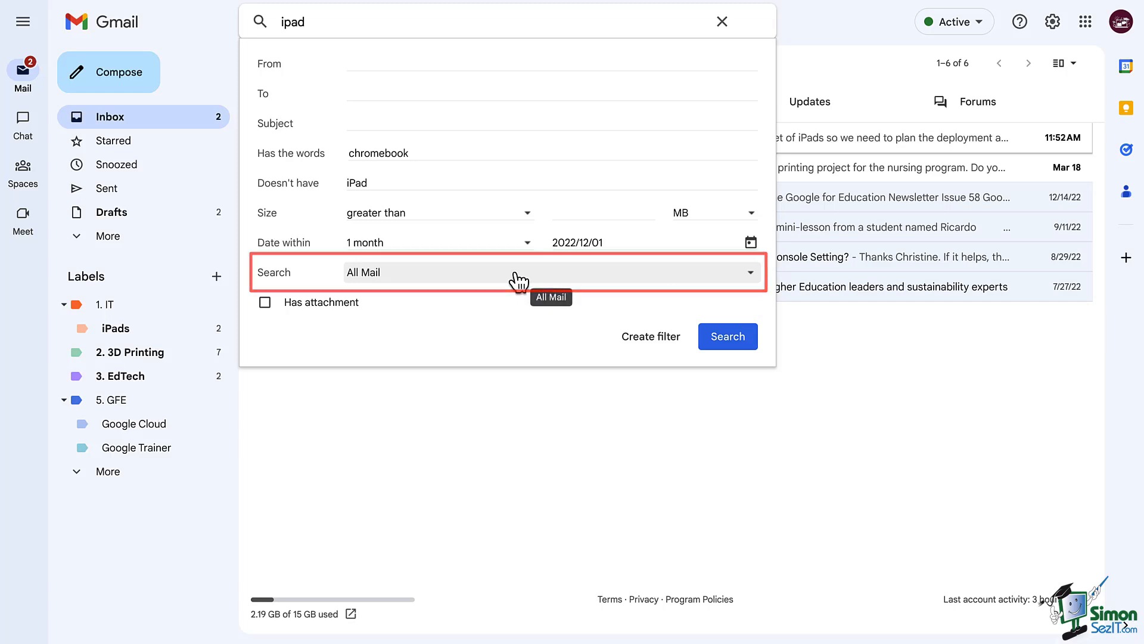
Limit the search from All Mail to the 5.-GFE label.
{"action": "left_click", "coordinate": [550, 272]}
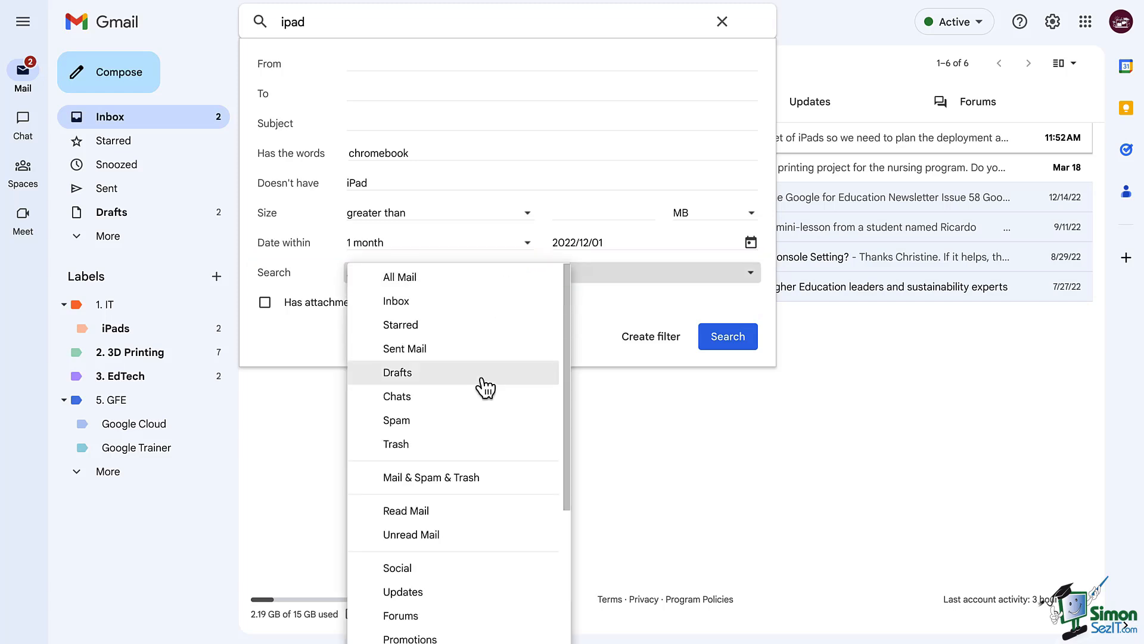
{"action": "scroll", "scroll_direction": "down", "scroll_amount": 3}
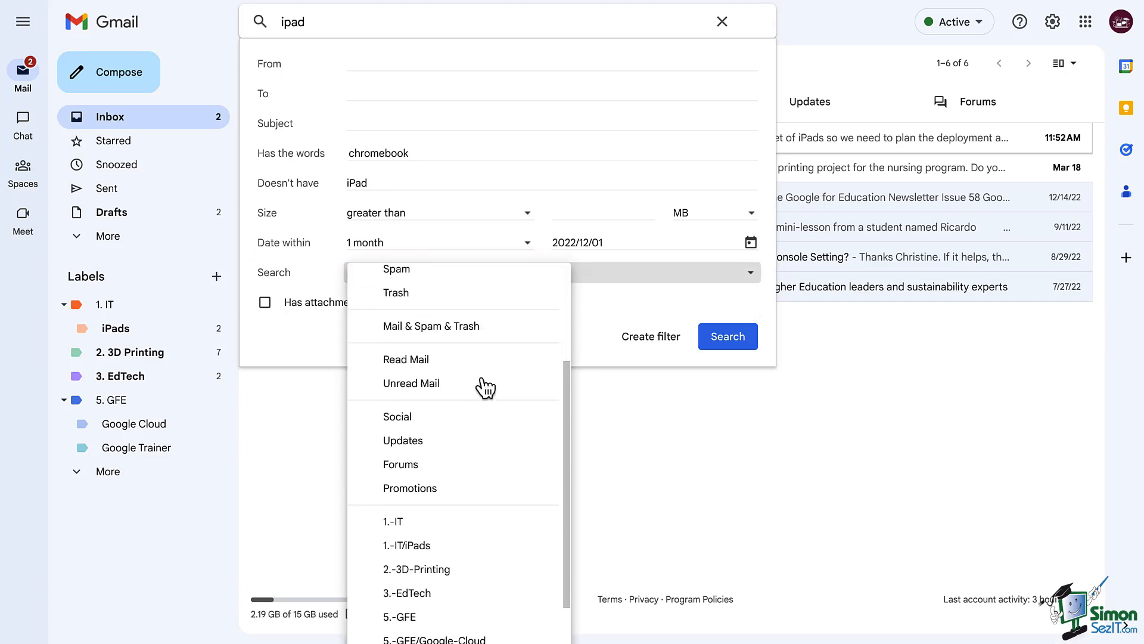
{"action": "scroll", "scroll_direction": "down", "scroll_amount": 3}
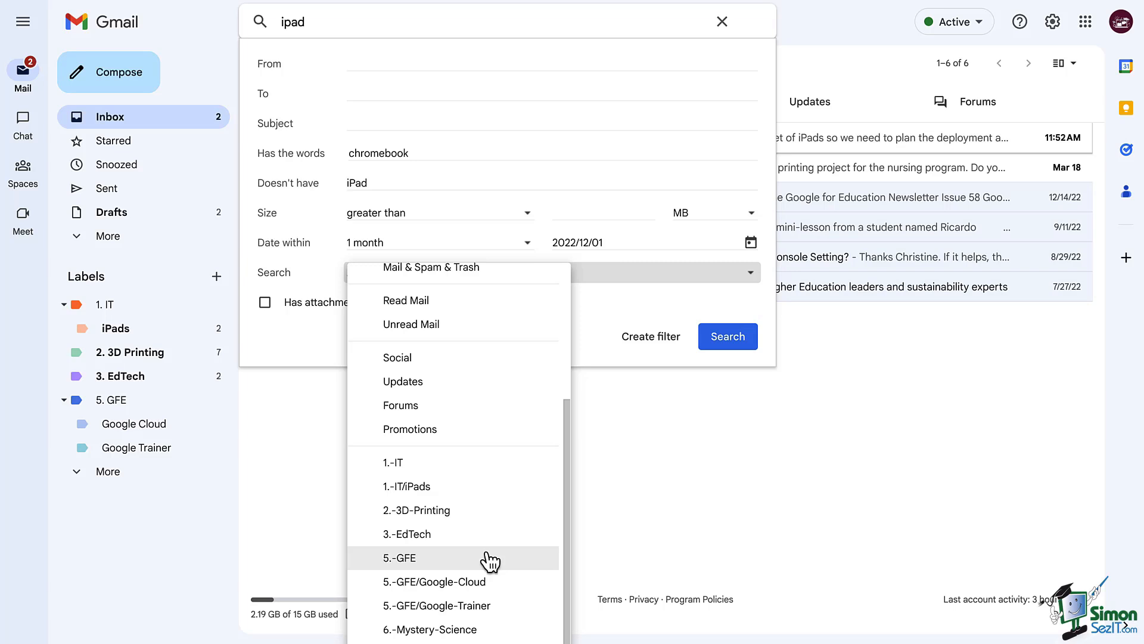
{"action": "mouse_move", "coordinate": [490, 563]}
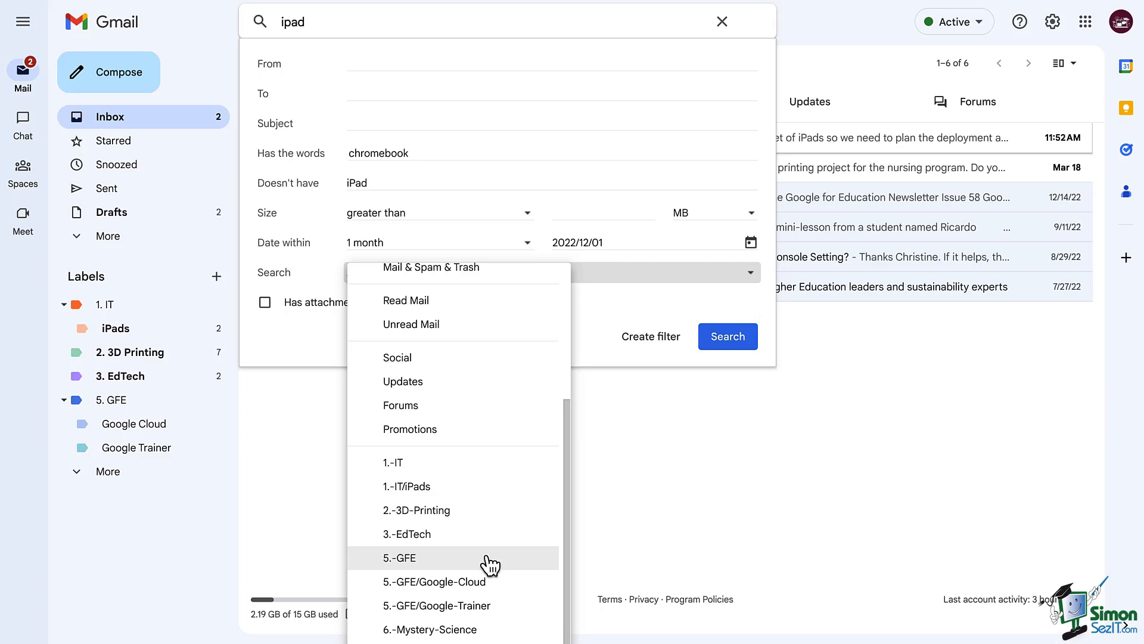
{"action": "left_click", "coordinate": [399, 557]}
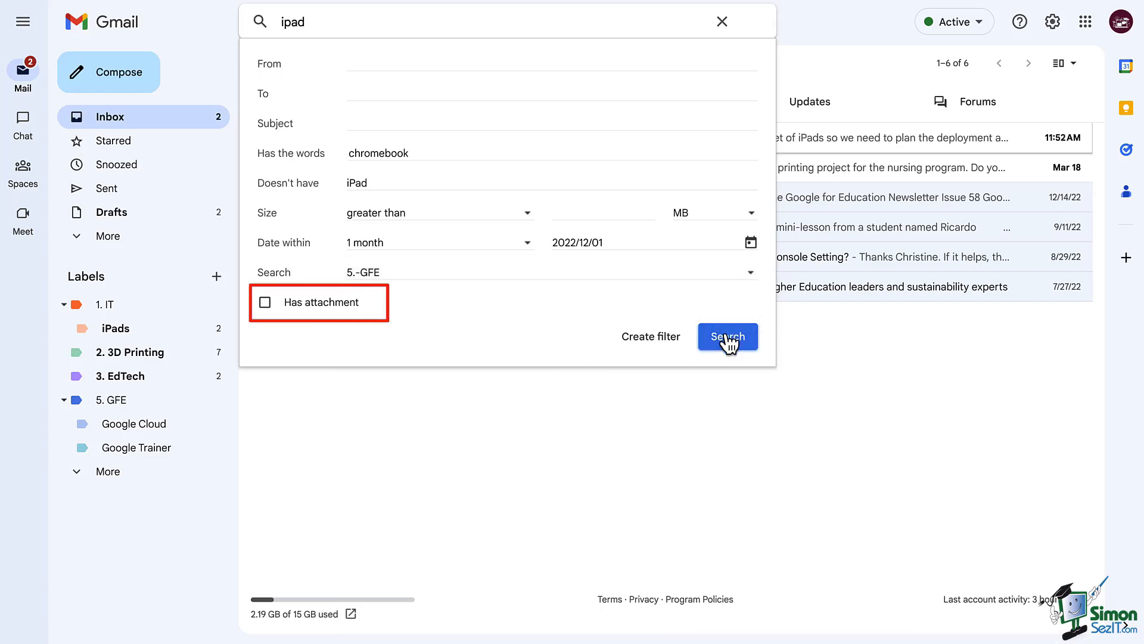
{"action": "mouse_move", "coordinate": [727, 336]}
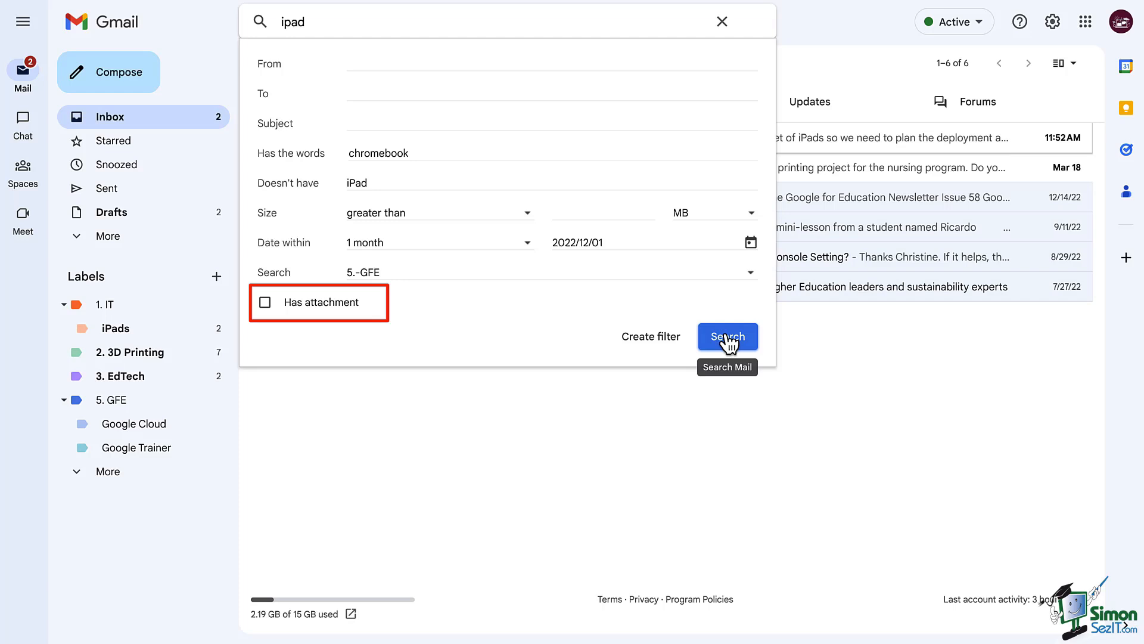
Run the combined search, returning the one Google for Education newsletter under 5.-GFE.
{"action": "left_click", "coordinate": [727, 336]}
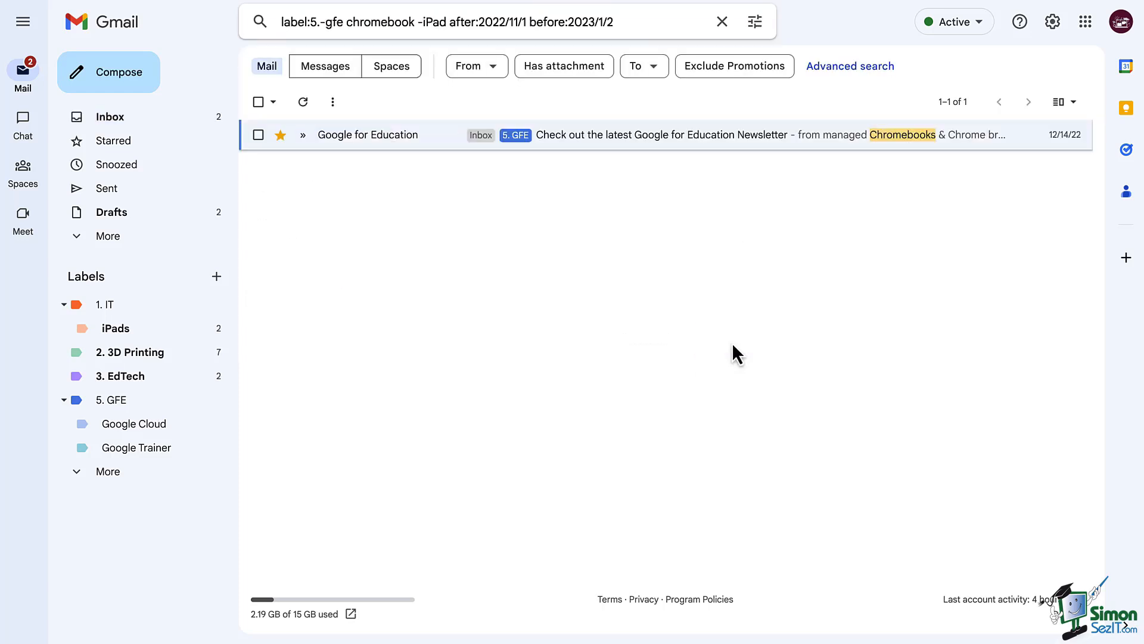